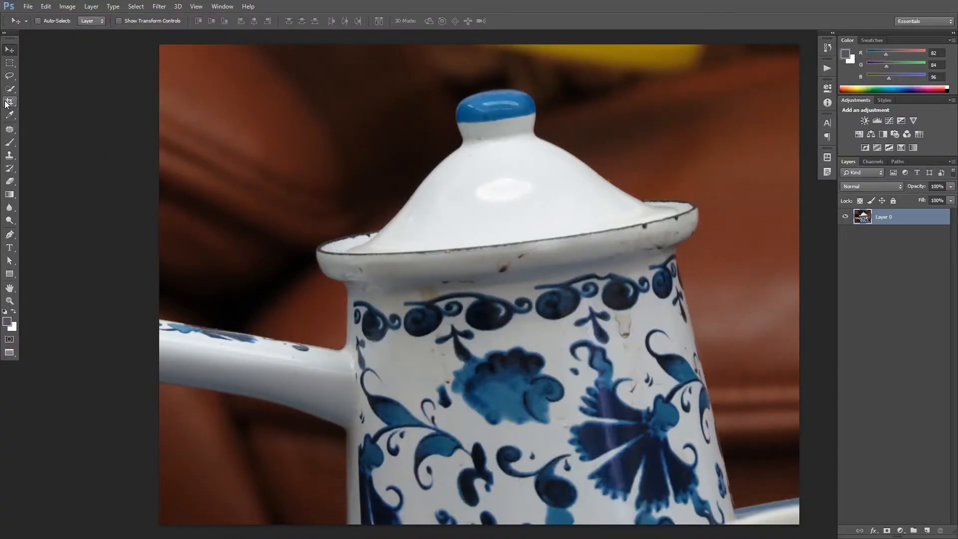
- Straighten the teapot photo along its rim with the Crop tool and commit the crop
click(10, 90)
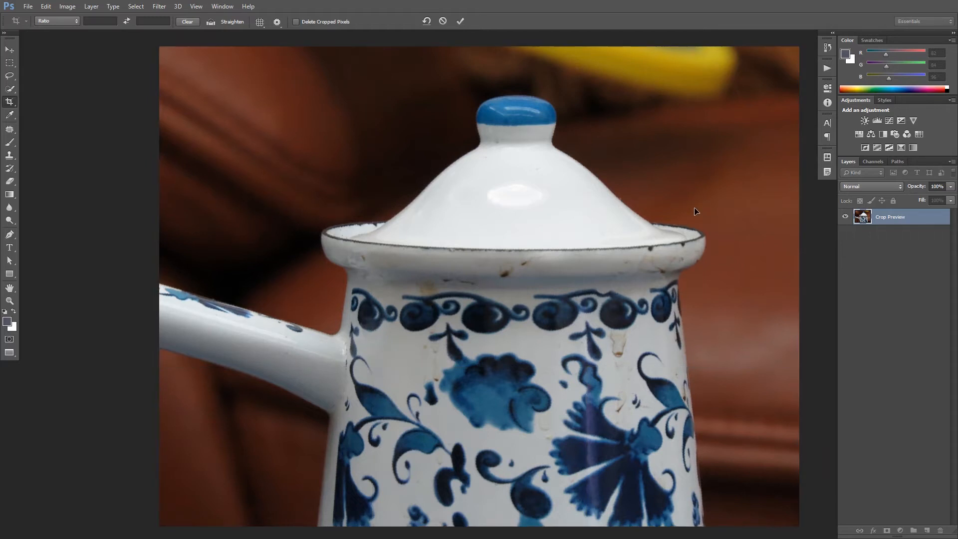
click(461, 21)
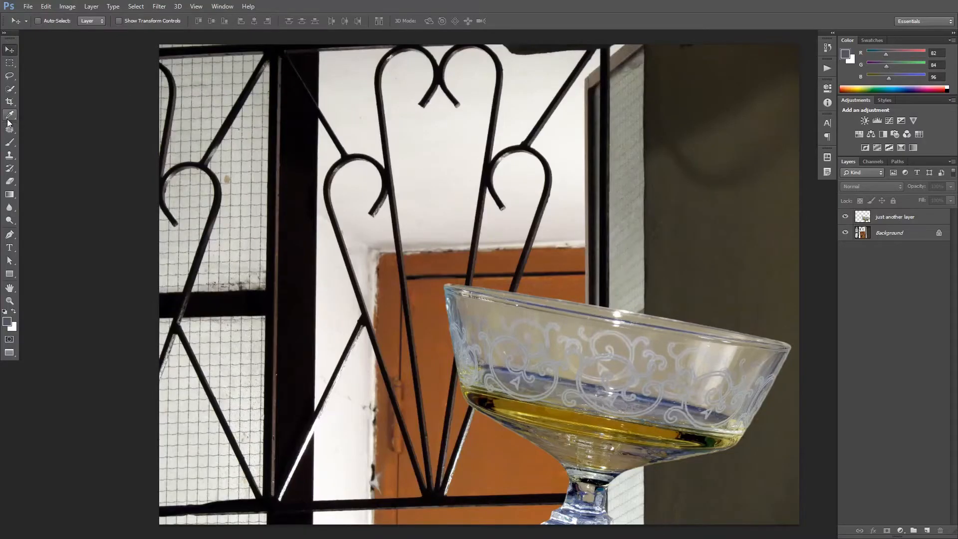
- Measure the glass rim with the Ruler tool and apply Straighten Layer to the glass layer
click(10, 115)
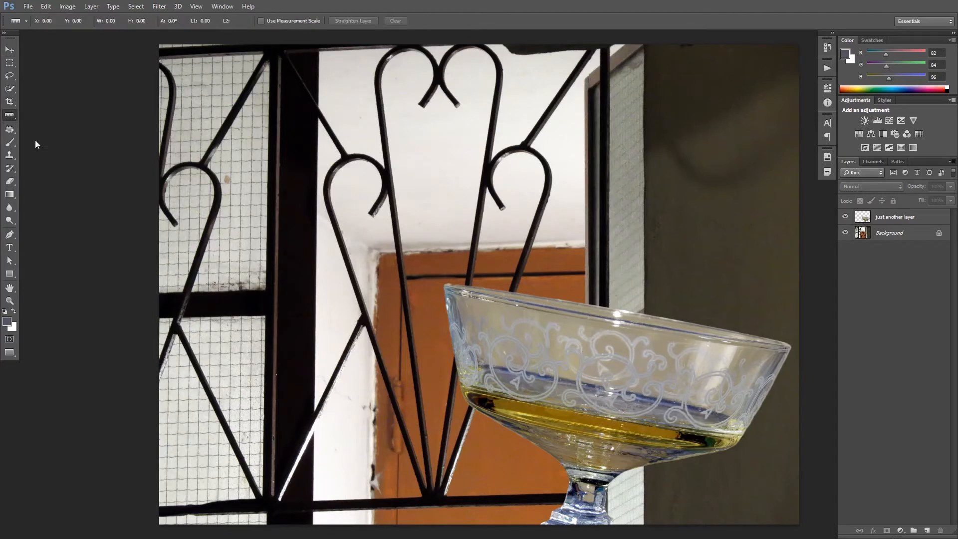
click(894, 216)
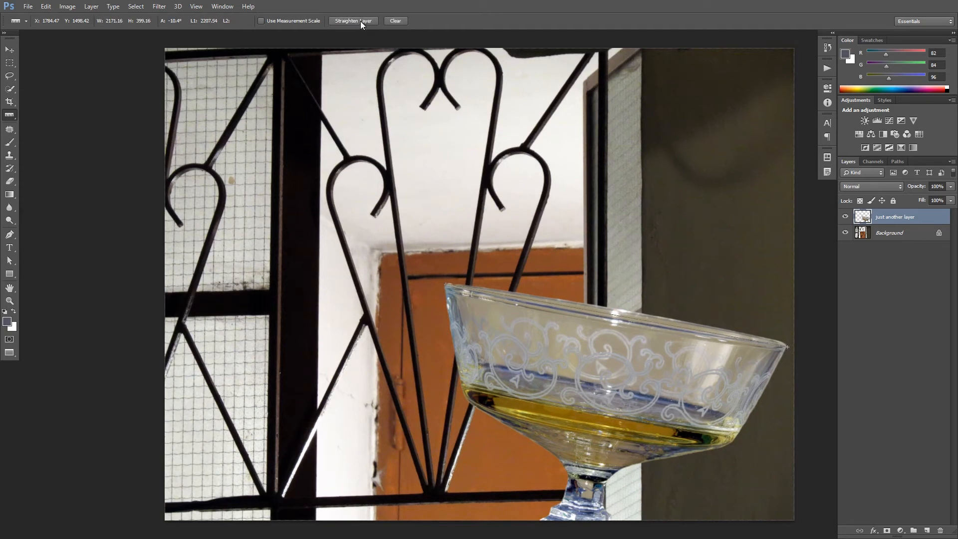
click(352, 20)
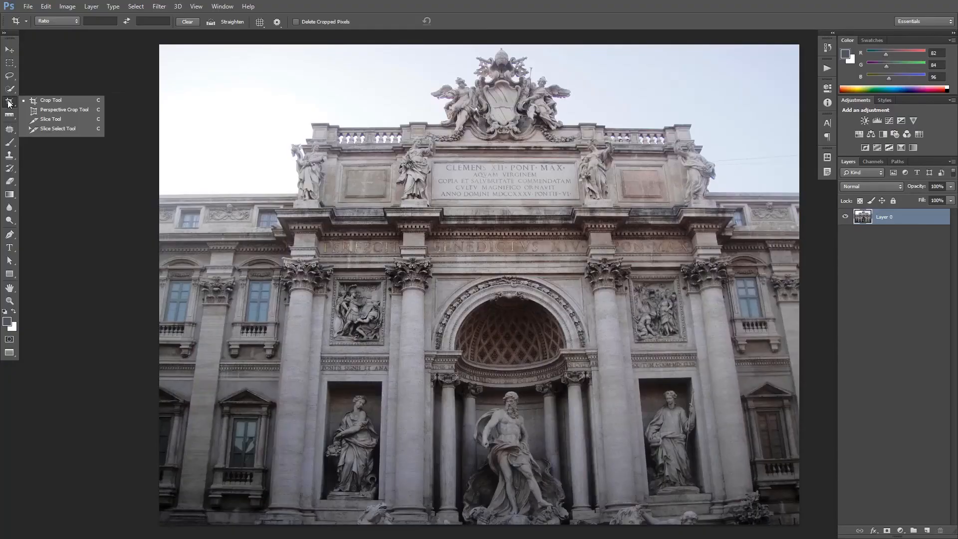
mouse_move(61, 110)
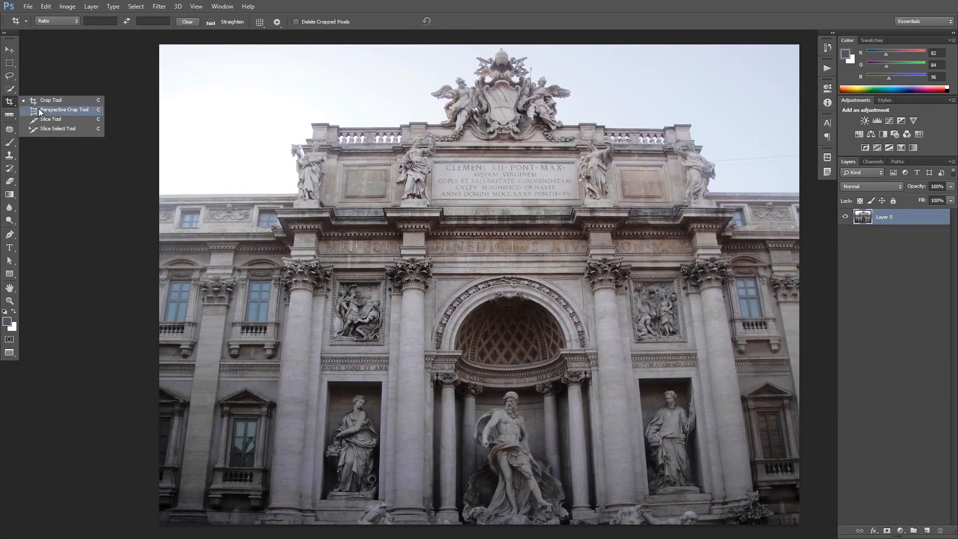
- Start a Perspective Crop over the fountain photo and pull the top-left corner in along the facade
click(63, 110)
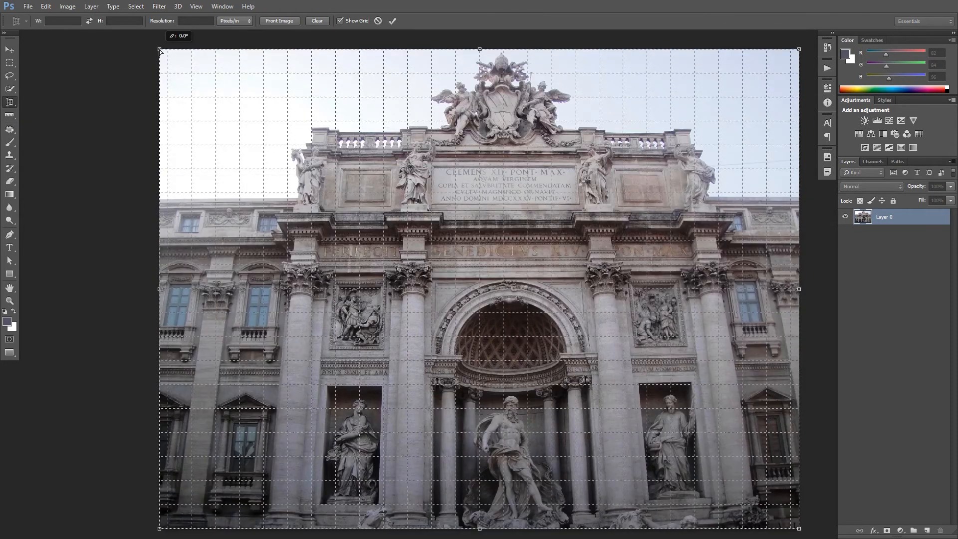
drag(161, 51, 232, 52)
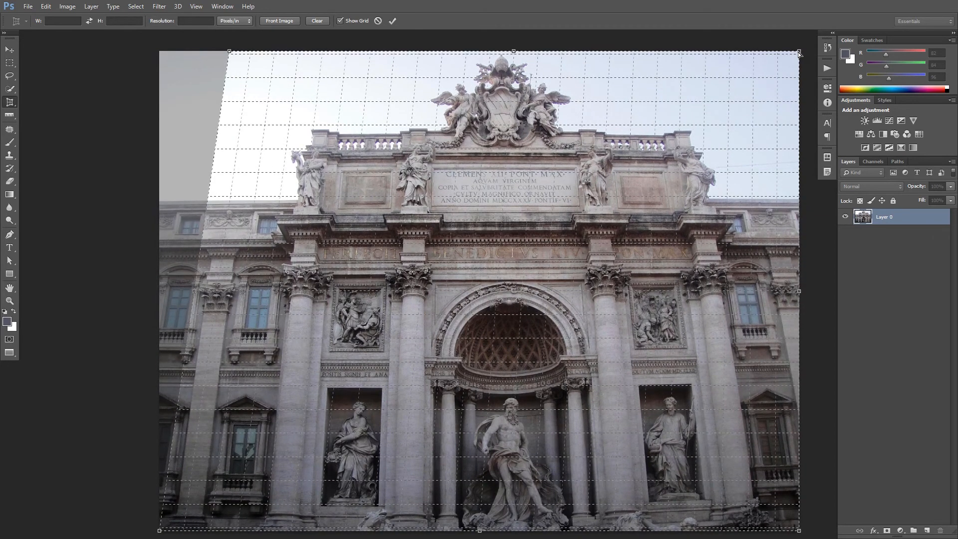
- Pull the top-right grid corner inward to follow the leaning facade edge
drag(799, 54, 731, 58)
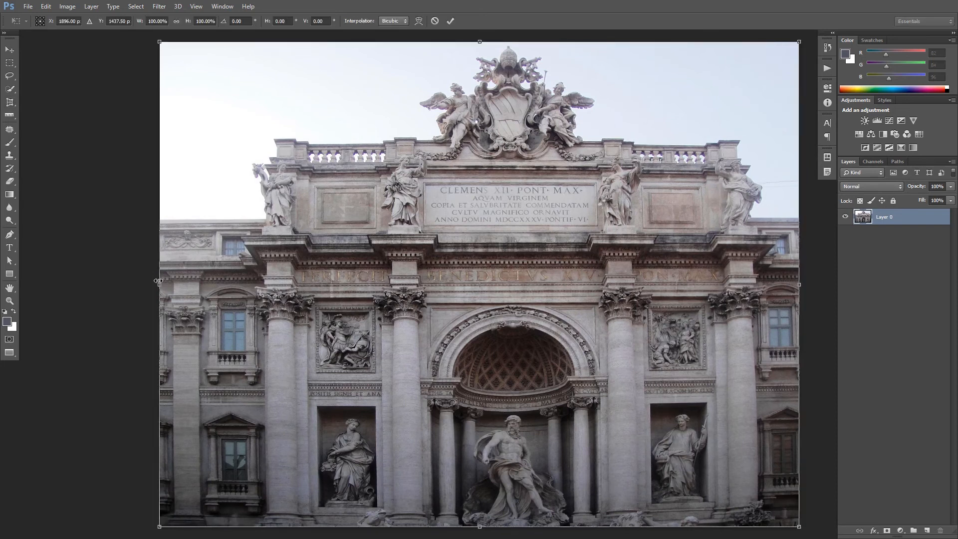
- Commit the perspective correction and begin a standard crop to trim the transparent left strip
click(10, 102)
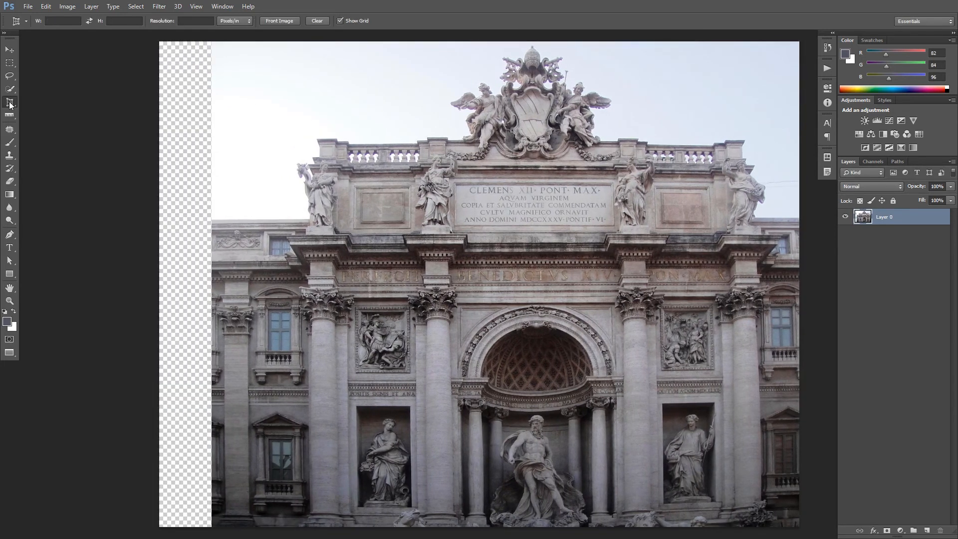
click(9, 102)
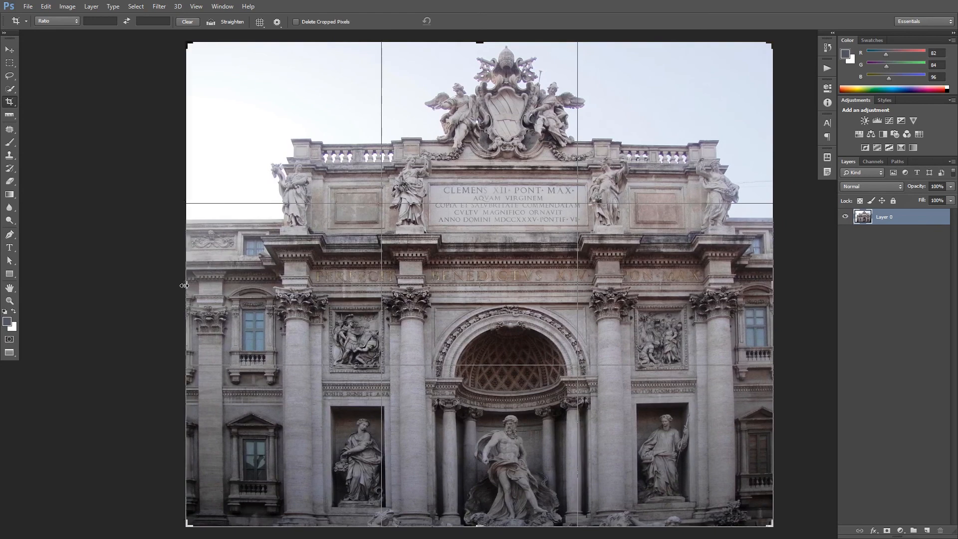